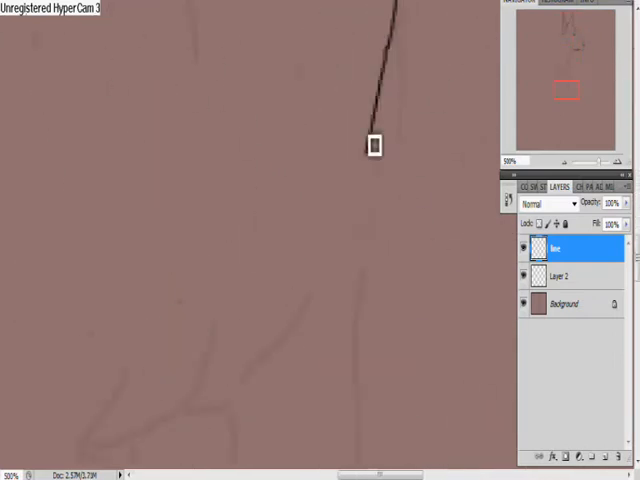
Brush two long dark strokes outlining the dog's body and one leg
left_click_drag(376, 144, 248, 290)
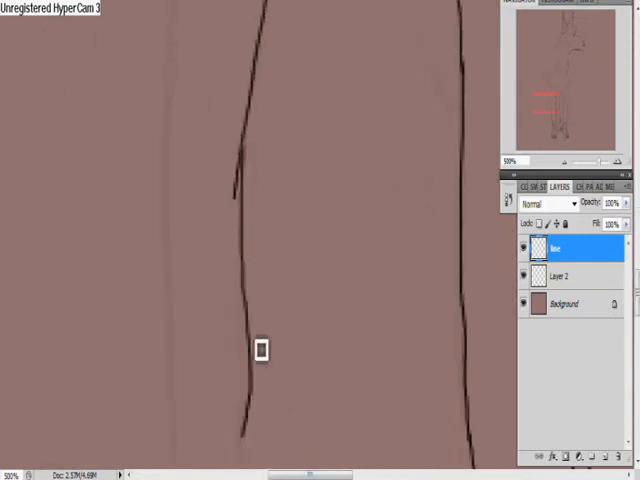
left_click_drag(260, 350, 160, 330)
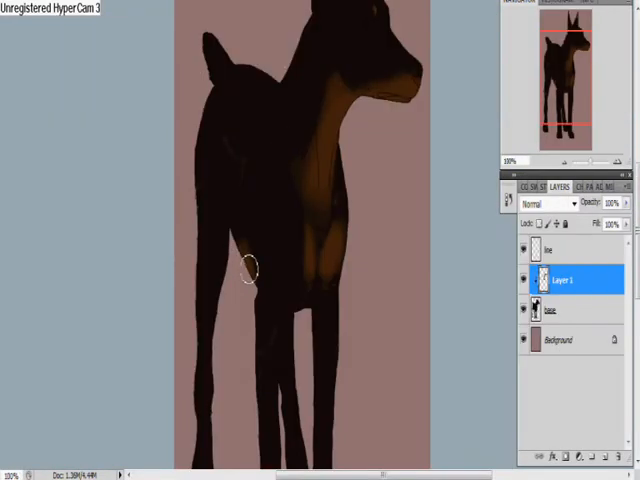
Paint a tan marking on the dog's lower leg with the Brush tool
scroll("down", 3)
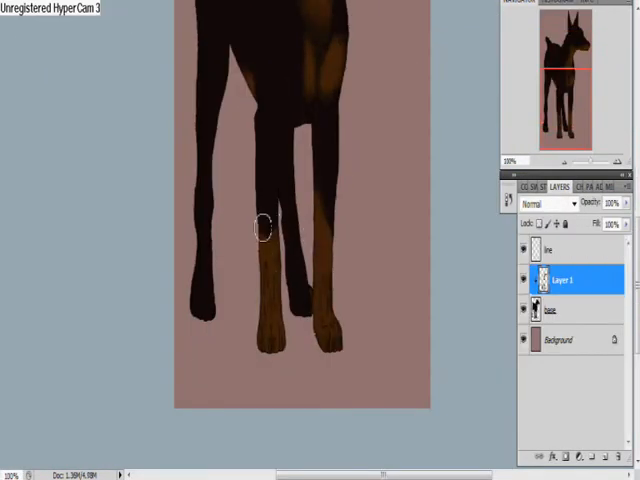
left_click_drag(260, 224, 284, 296)
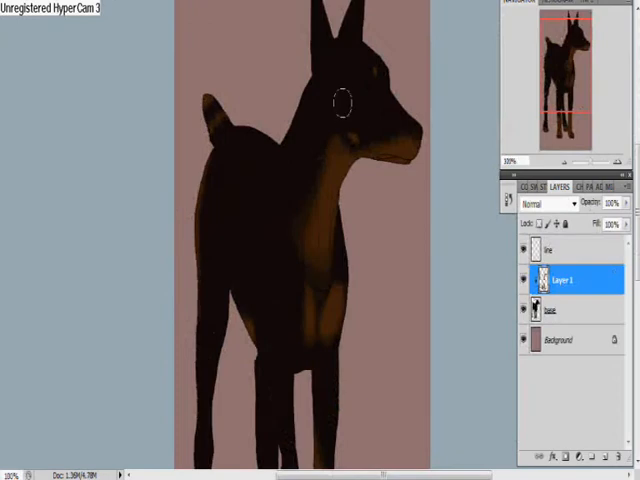
scroll("down", 3)
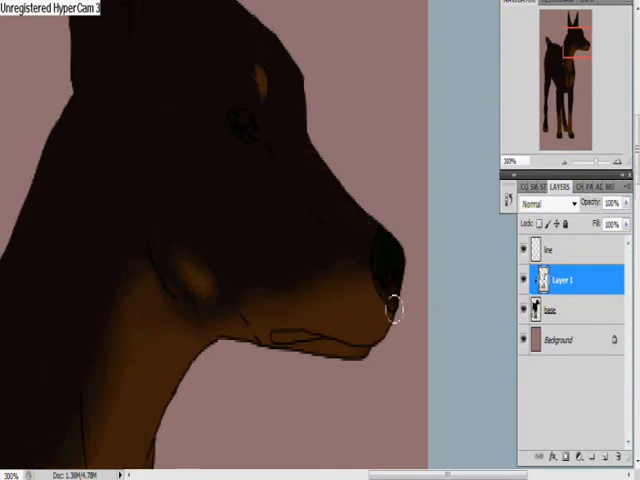
scroll("down", 3)
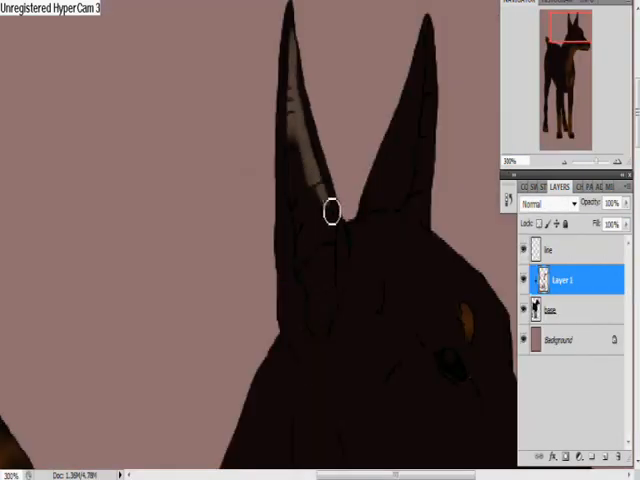
Brush a lighter highlight stroke down the inside of the pointed ear
left_click_drag(330, 210, 324, 288)
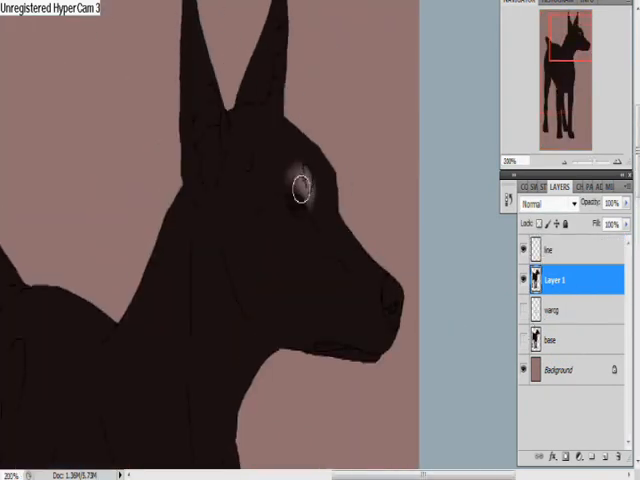
Paint a pale shaded highlight around the dog's eye
left_click_drag(300, 184, 350, 236)
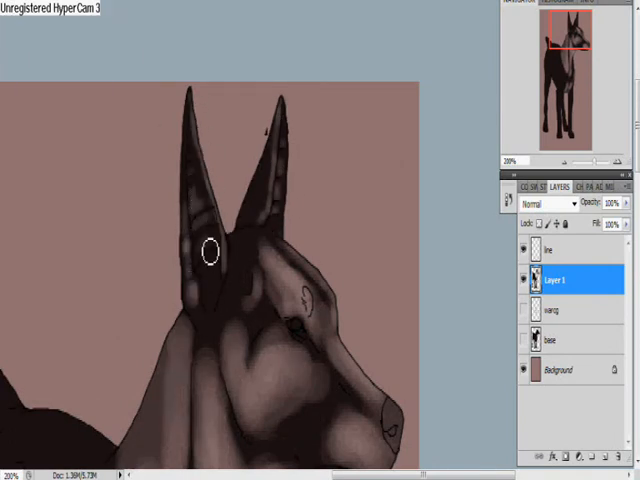
scroll("down", 3)
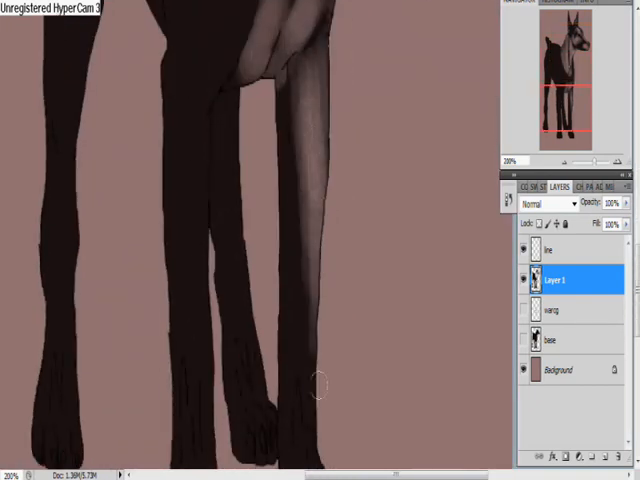